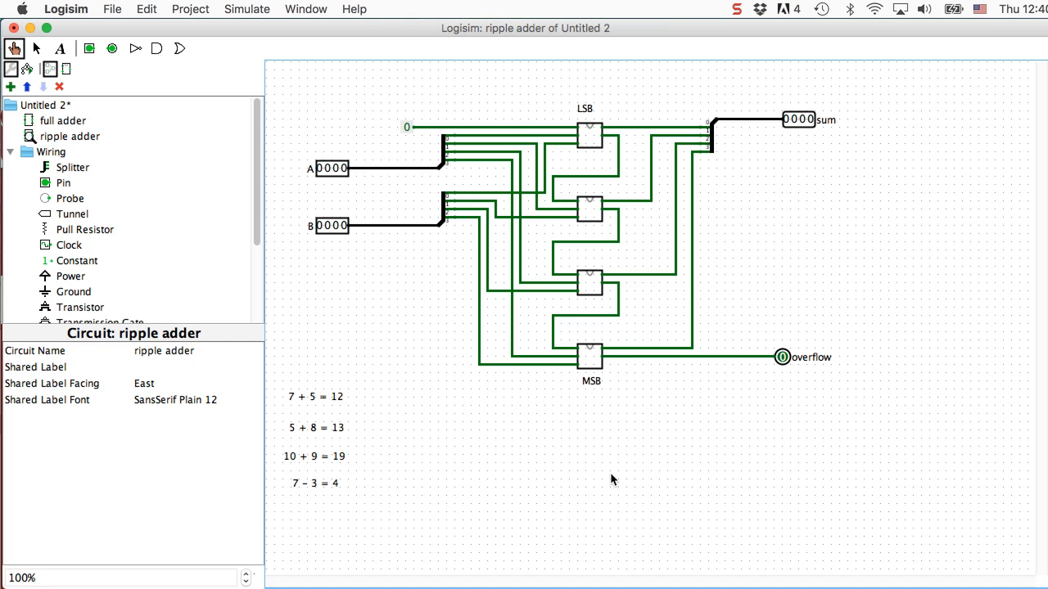
pyautogui.moveTo(324, 176)
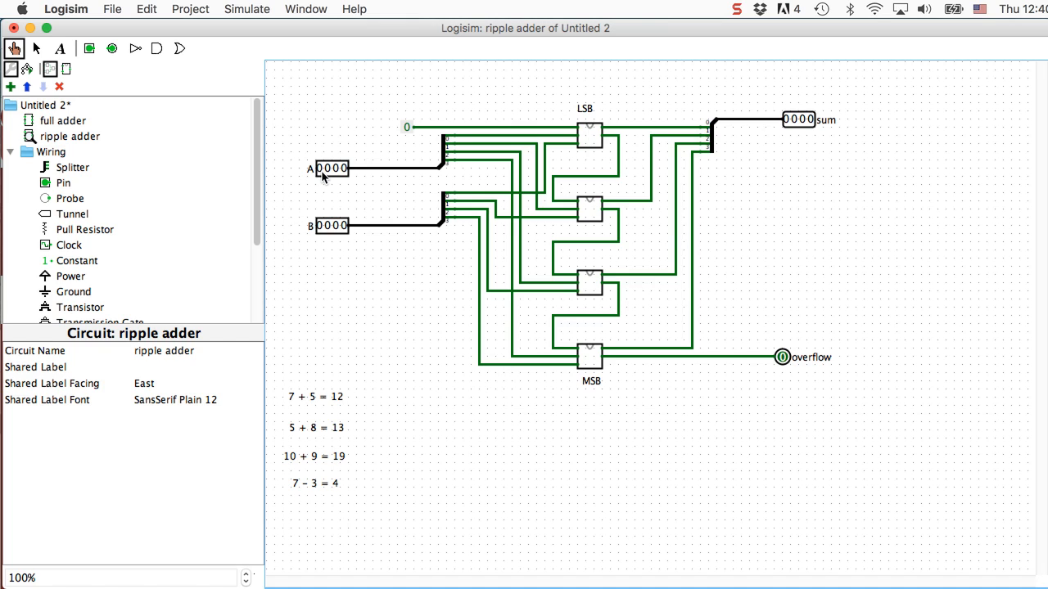
pyautogui.moveTo(802, 144)
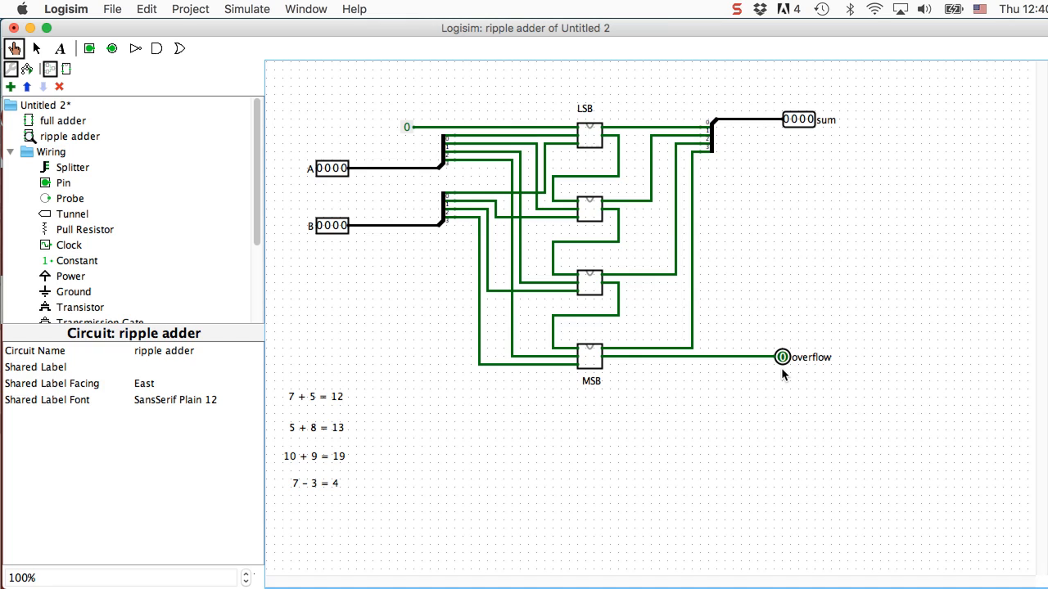
pyautogui.moveTo(388, 393)
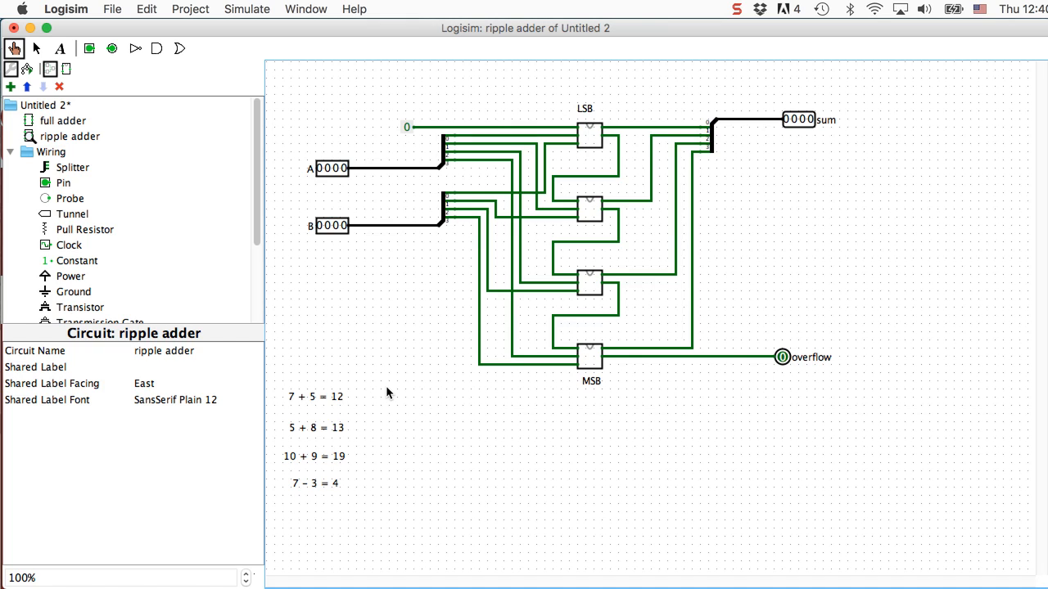
pyautogui.moveTo(301, 412)
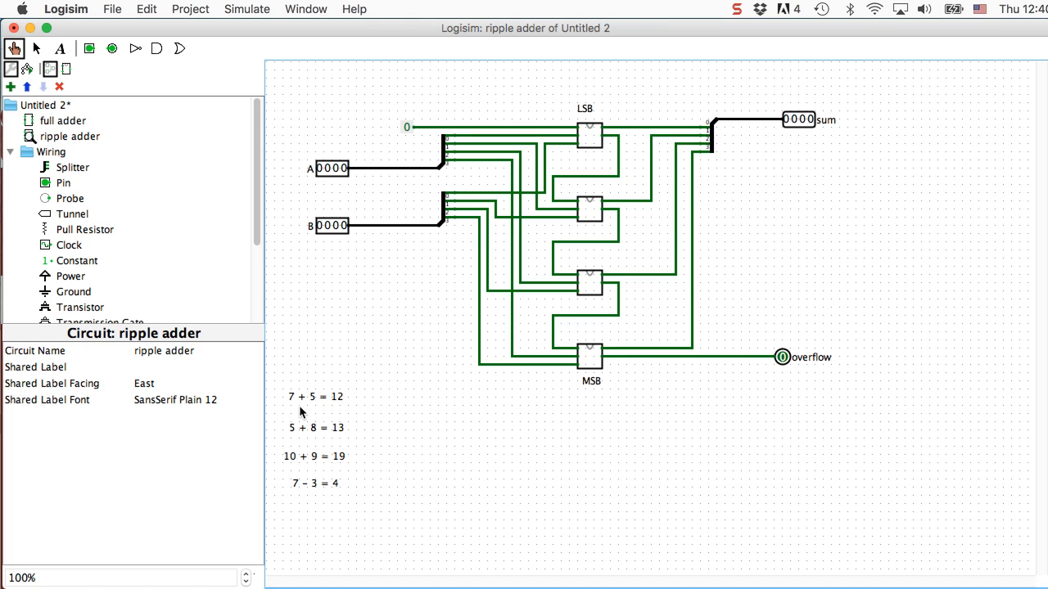
pyautogui.moveTo(343, 408)
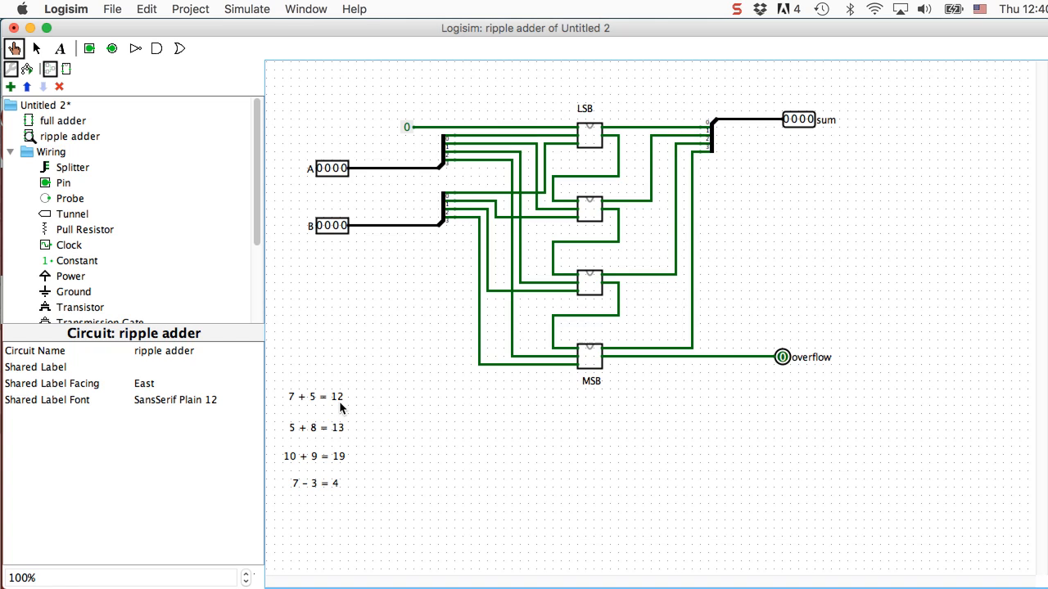
pyautogui.moveTo(316, 181)
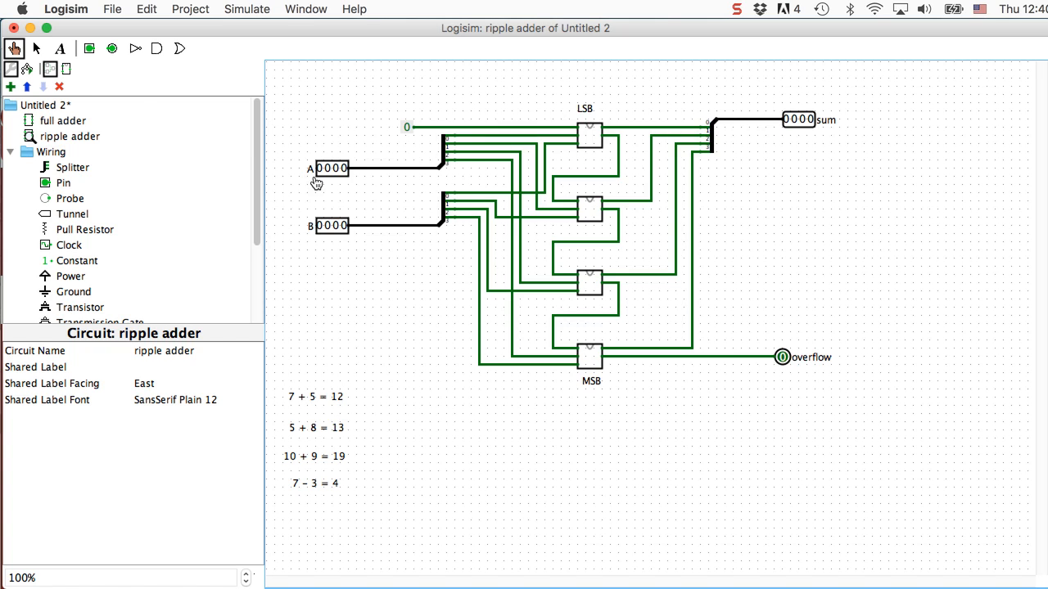
pyautogui.moveTo(331, 177)
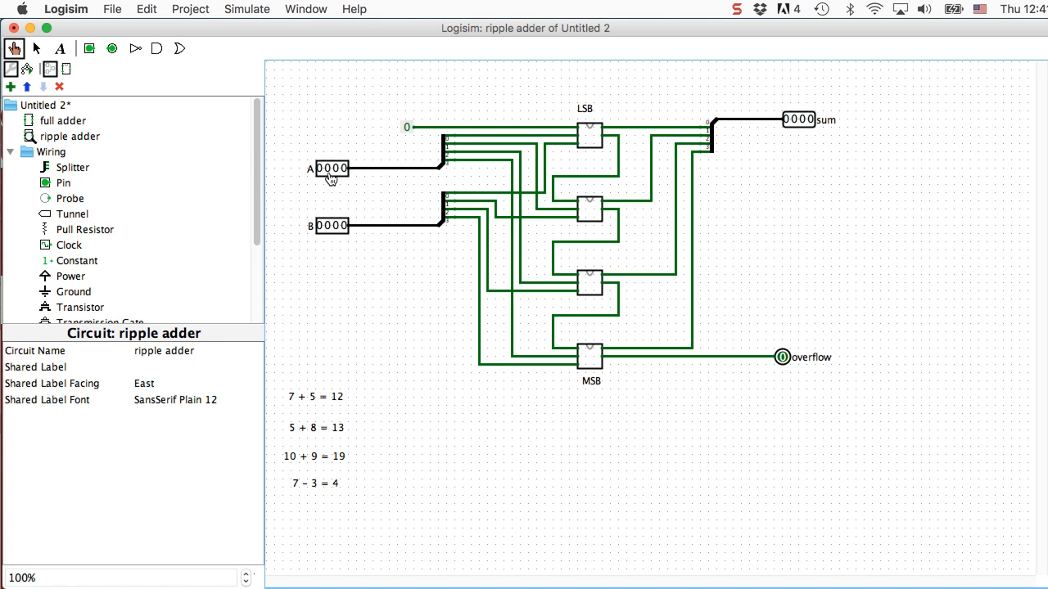
# Poke A to 0111 and B to 0101 so the adder outputs 1100 (7 + 5 = 12).
pyautogui.click(330, 167)
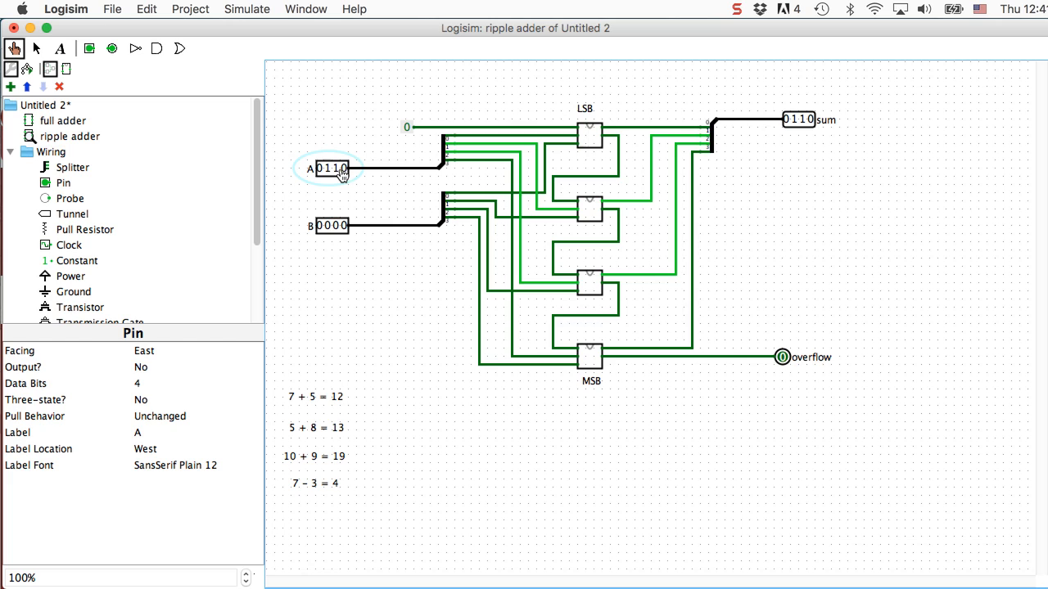
pyautogui.click(345, 167)
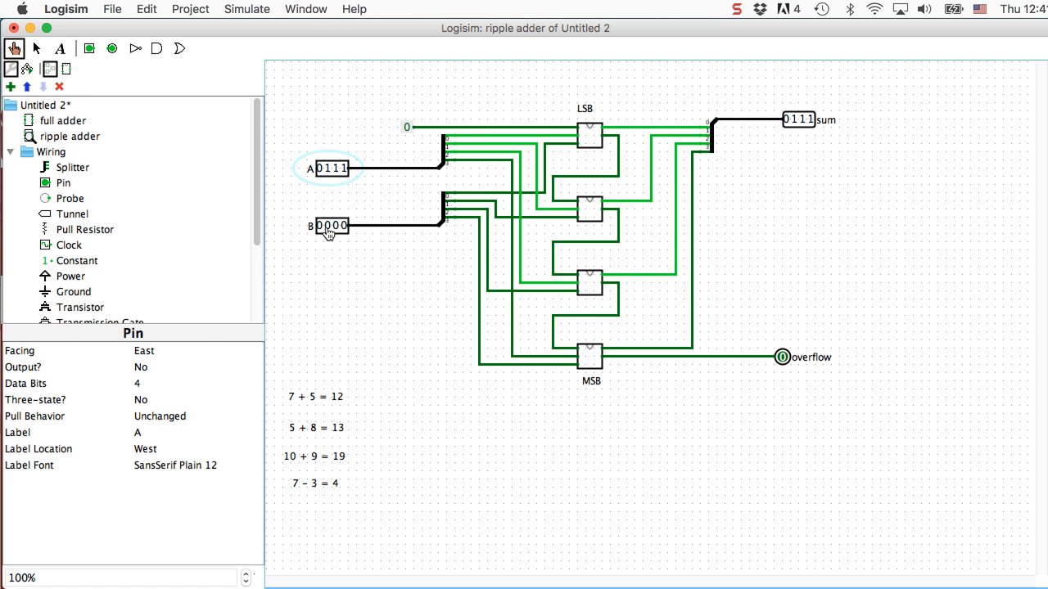
pyautogui.click(334, 226)
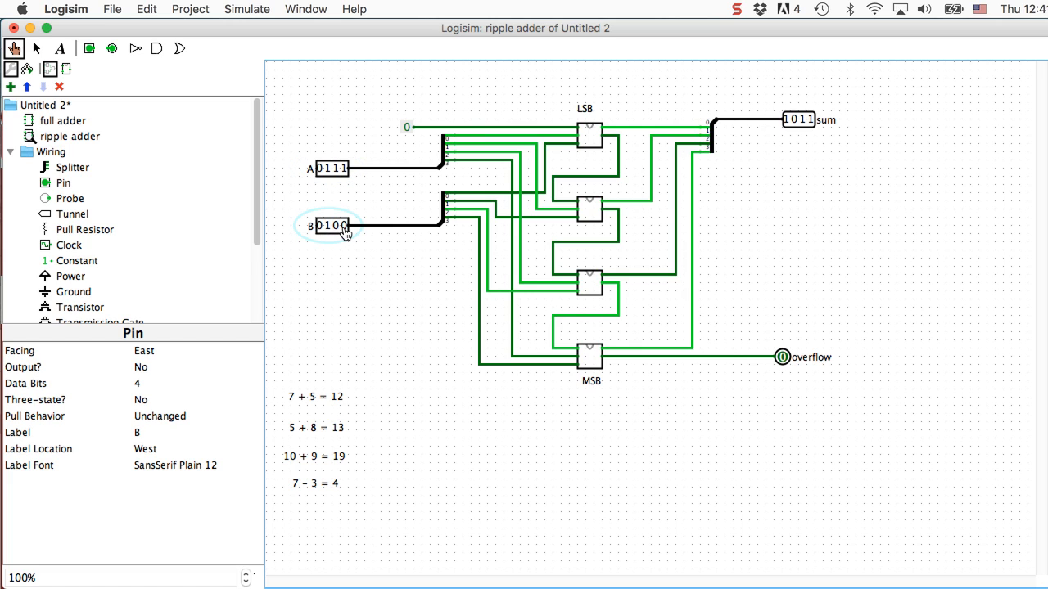
pyautogui.click(344, 226)
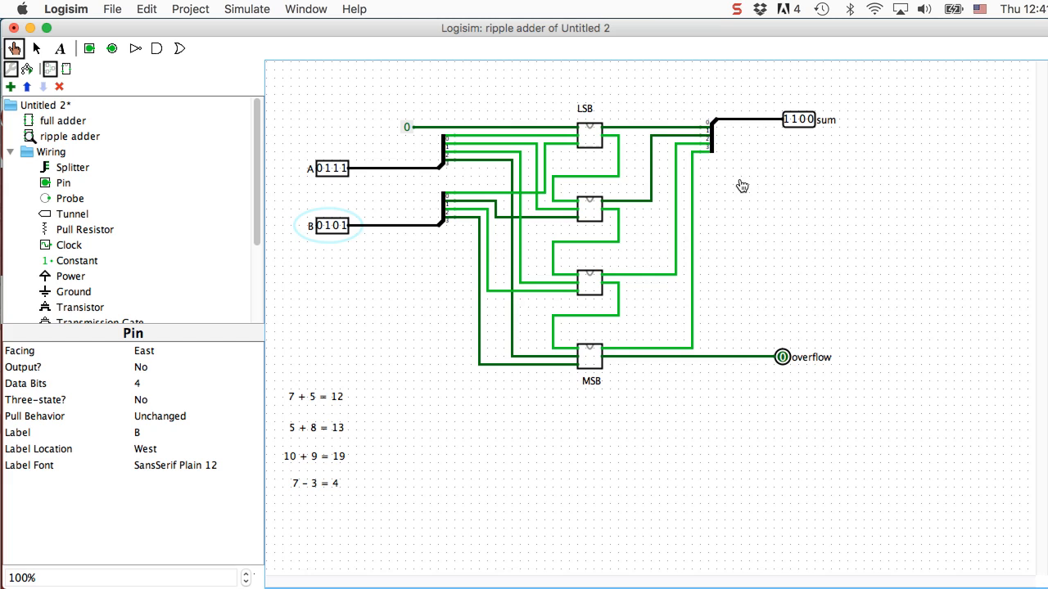
pyautogui.moveTo(794, 137)
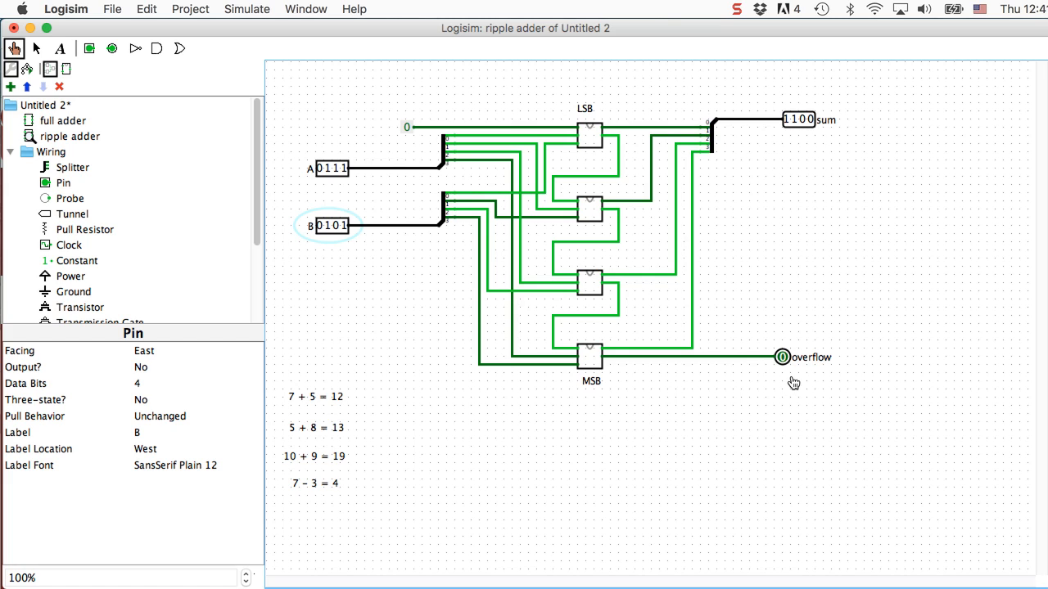
pyautogui.moveTo(504, 407)
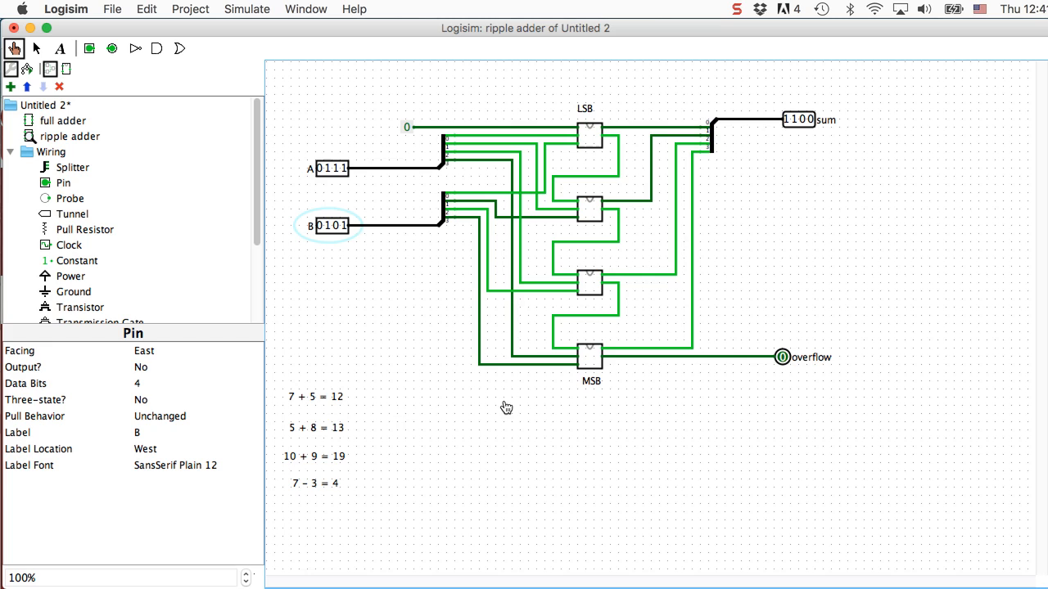
pyautogui.moveTo(338, 442)
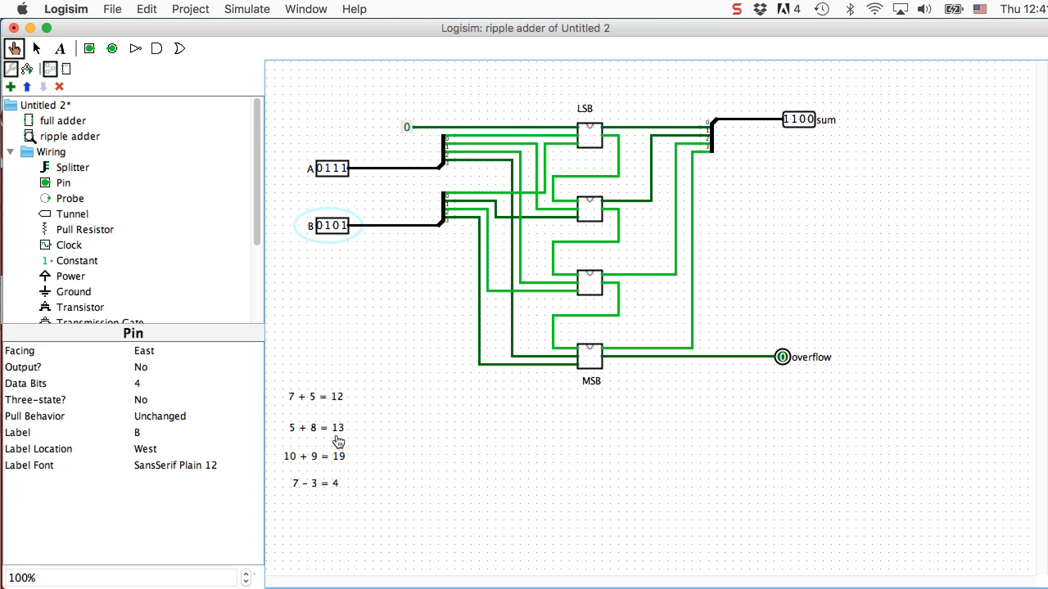
pyautogui.moveTo(330, 168)
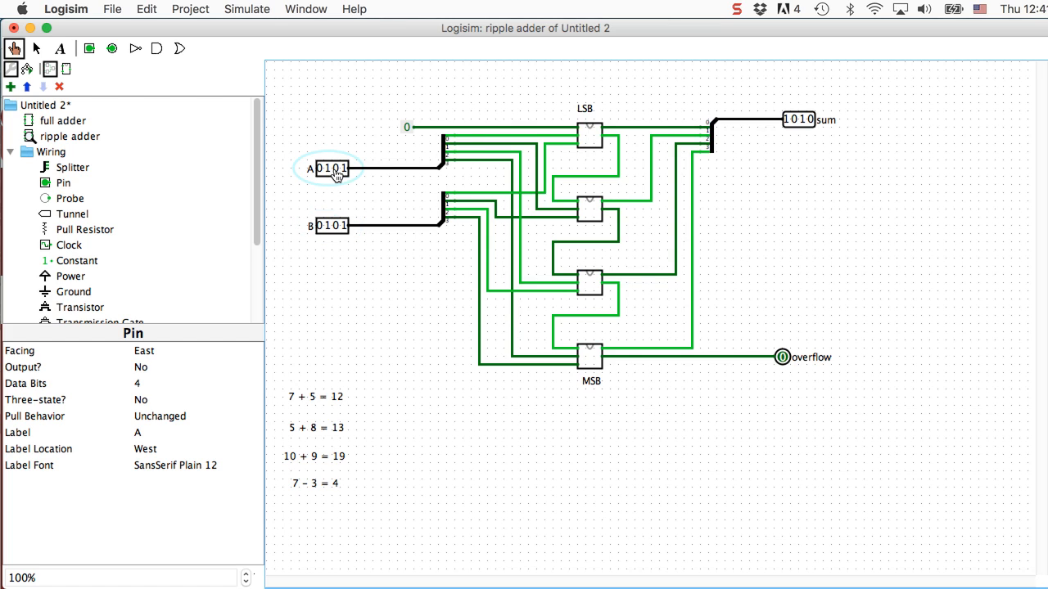
pyautogui.moveTo(324, 229)
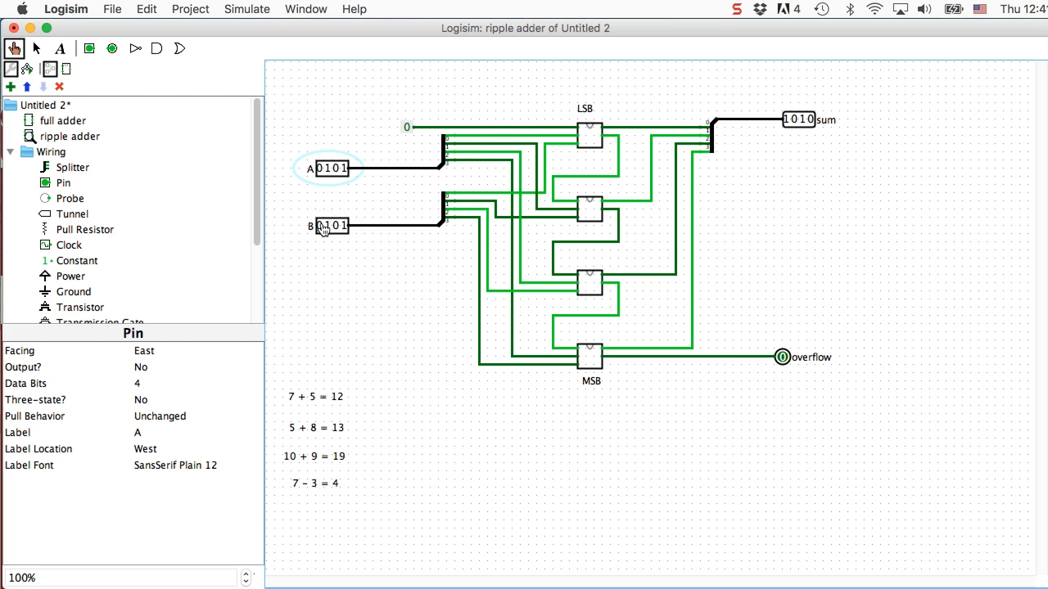
# Poke input B toward 1000 so that with A at 0101 the sum reads 1101.
pyautogui.click(330, 226)
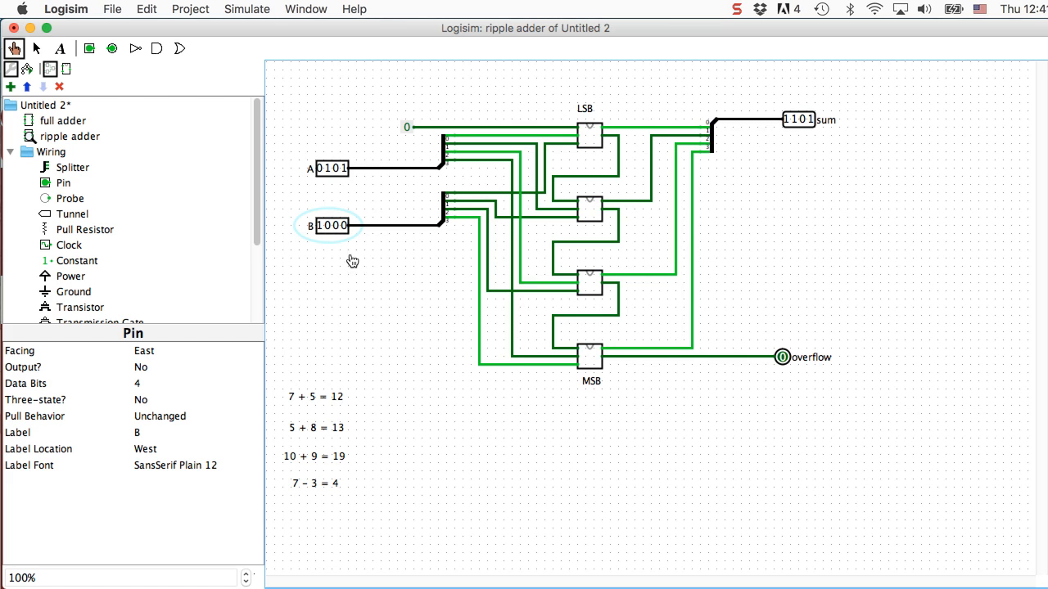
pyautogui.moveTo(707, 219)
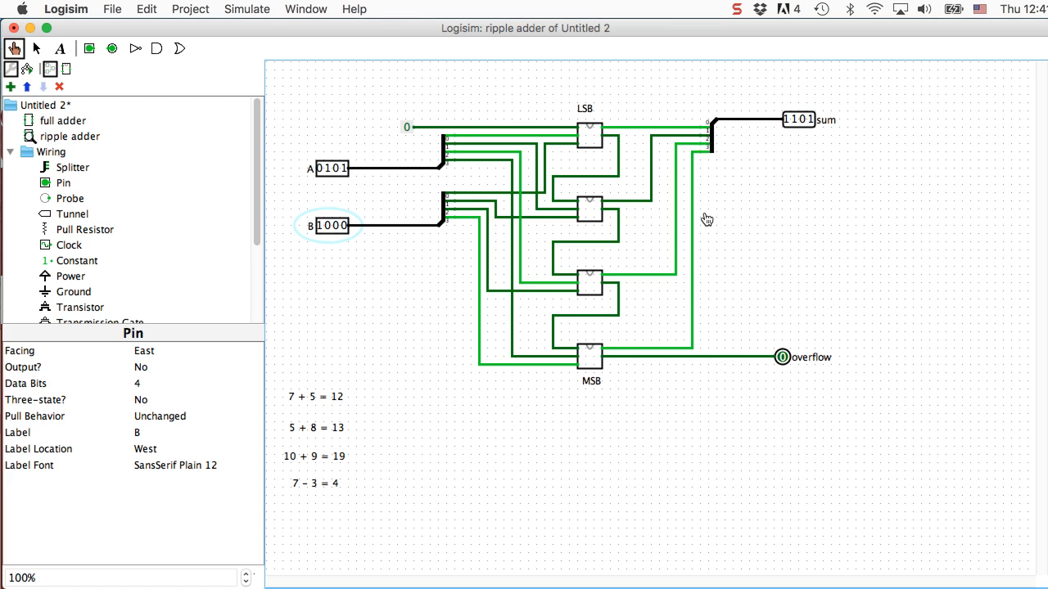
pyautogui.moveTo(814, 136)
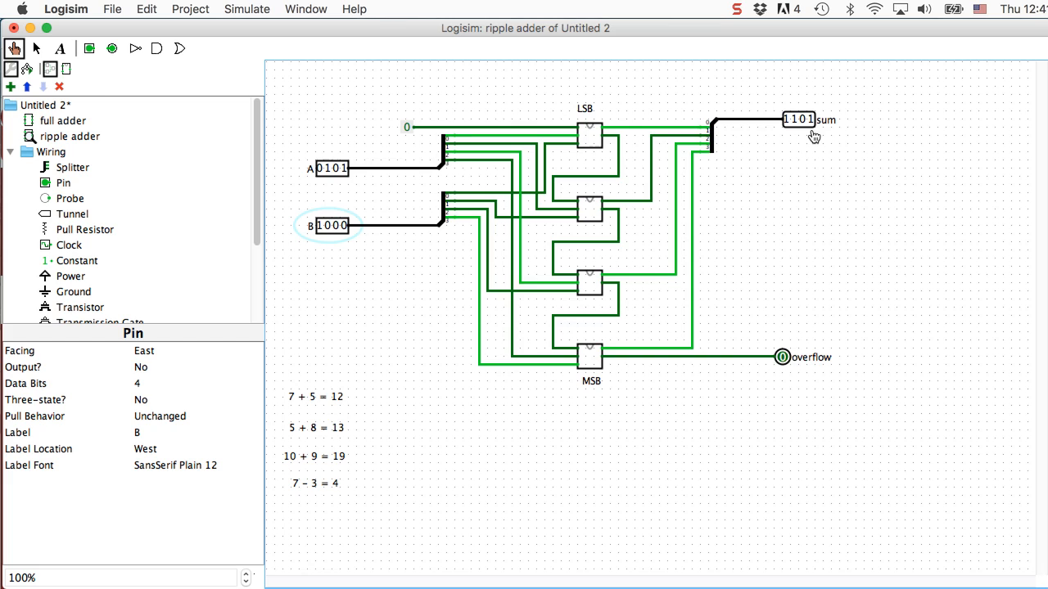
pyautogui.moveTo(812, 232)
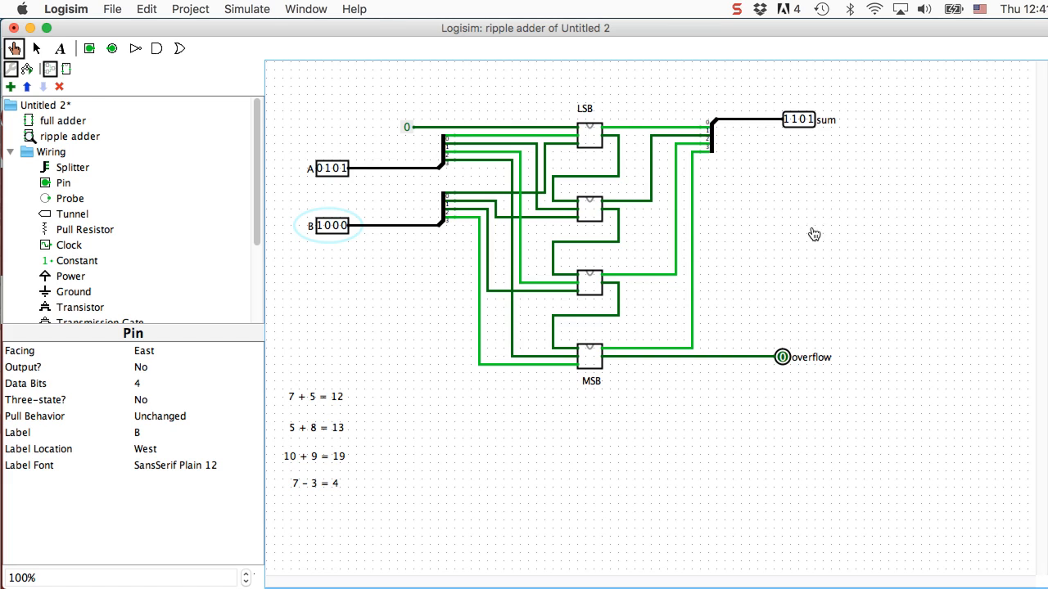
pyautogui.moveTo(800, 374)
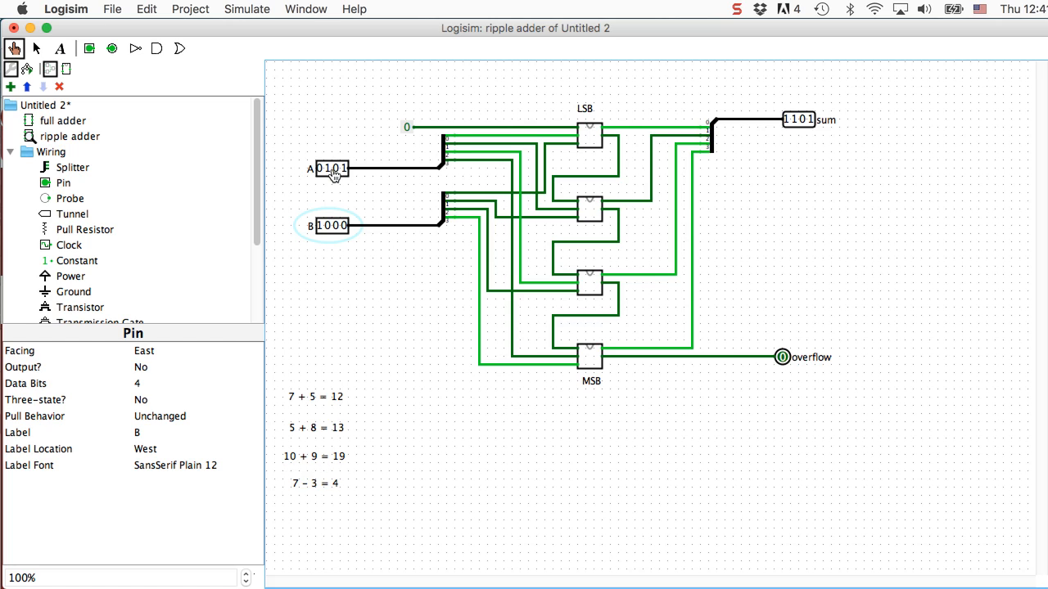
# Poke A to 1010 and B to 1001, giving sum 0011 with overflow lit.
pyautogui.click(324, 167)
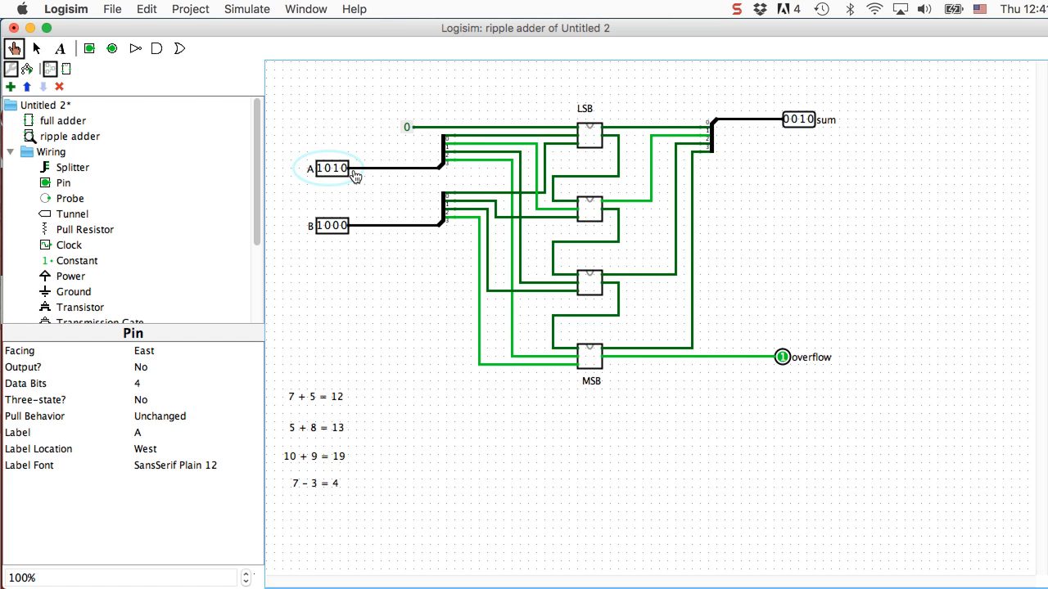
pyautogui.click(338, 226)
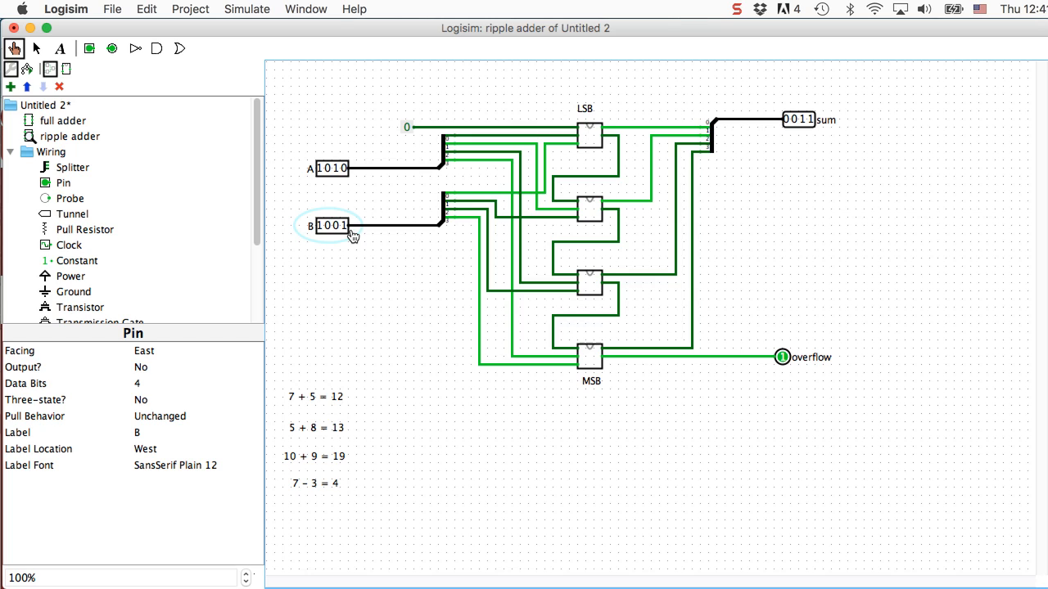
pyautogui.moveTo(804, 149)
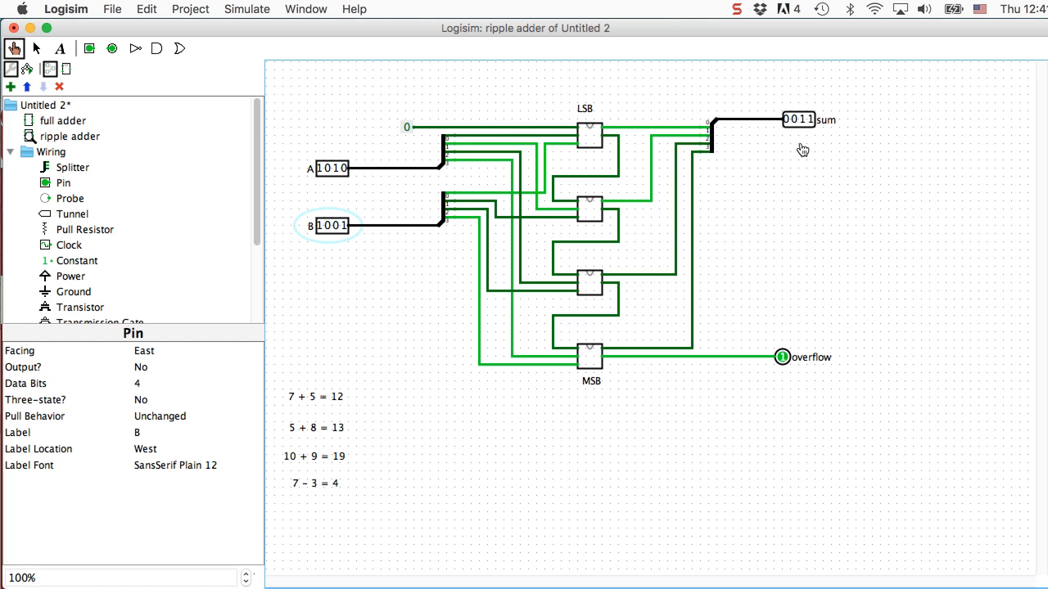
pyautogui.moveTo(811, 144)
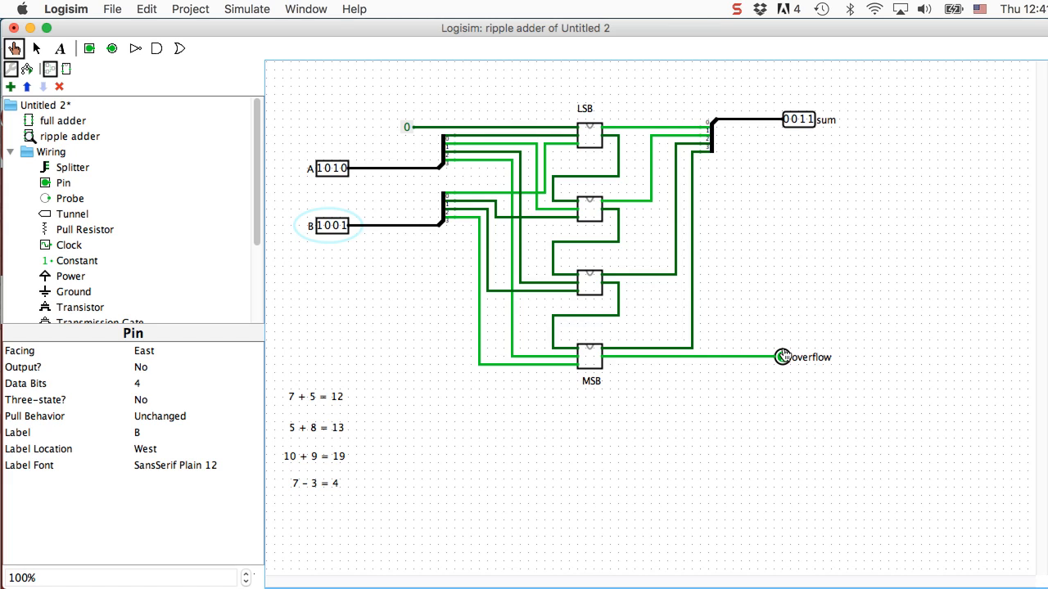
pyautogui.moveTo(783, 365)
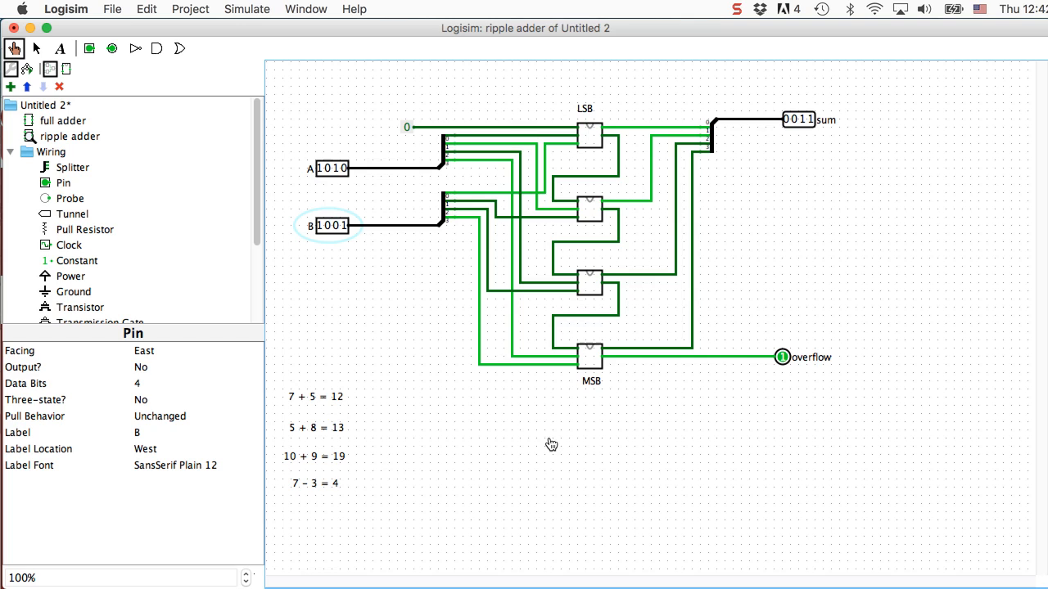
pyautogui.moveTo(295, 493)
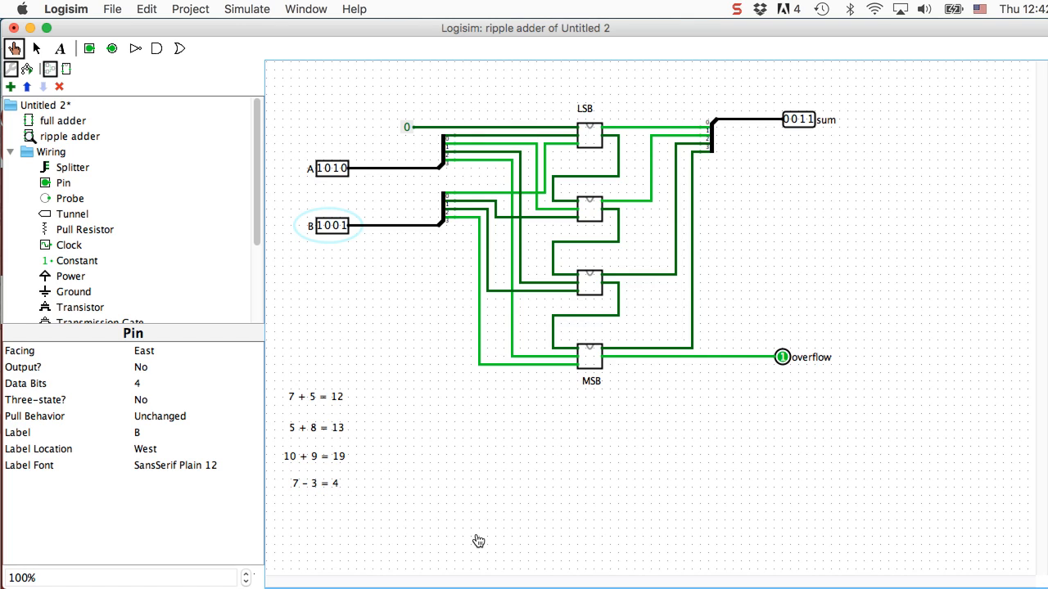
pyautogui.moveTo(507, 483)
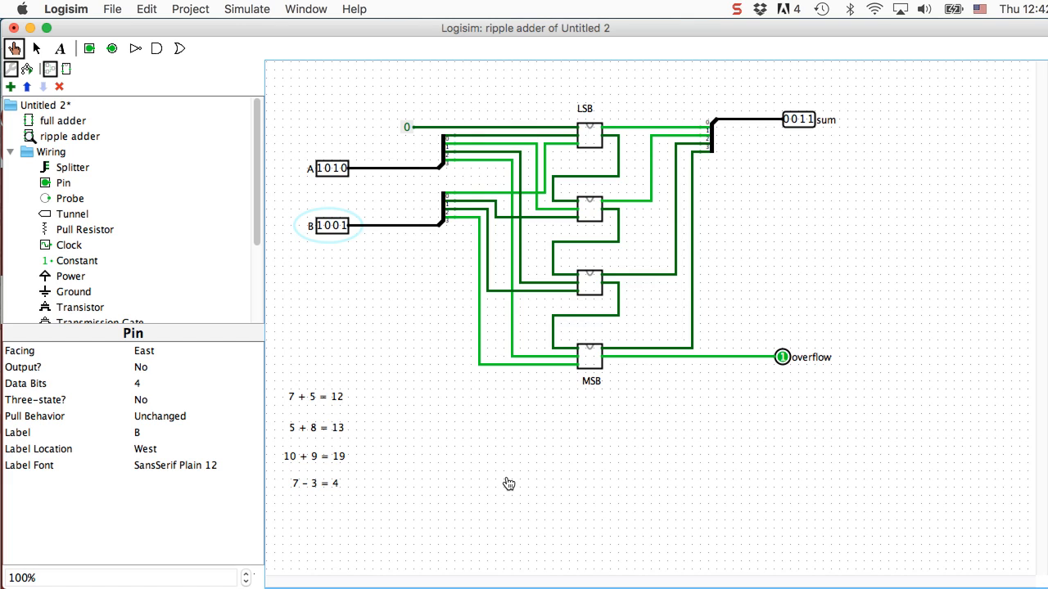
pyautogui.moveTo(205, 172)
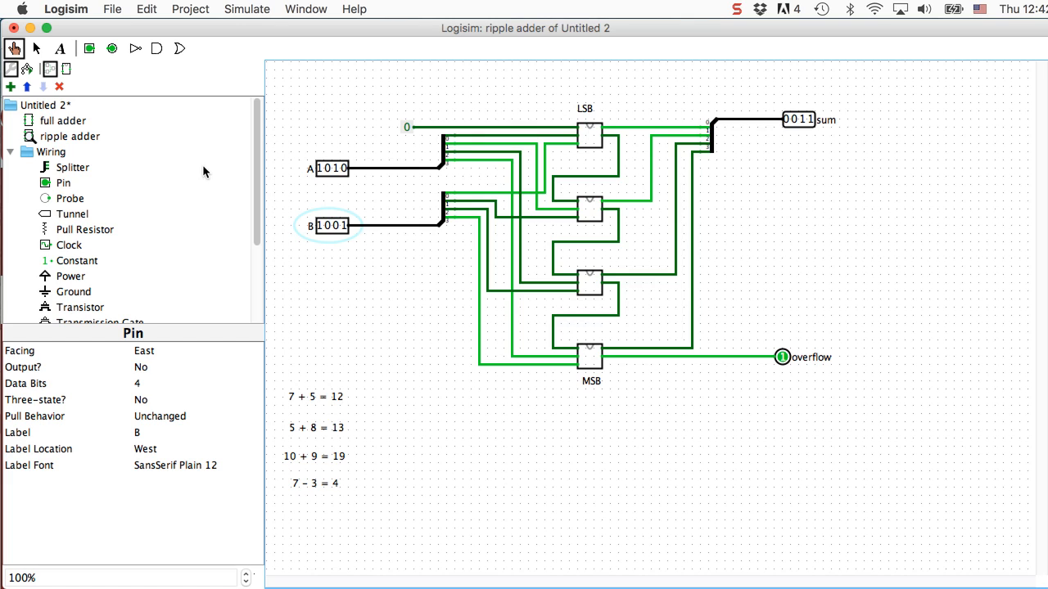
# Write a new text note '7 + -3' beside the 7 - 3 = 4 line.
pyautogui.click(68, 47)
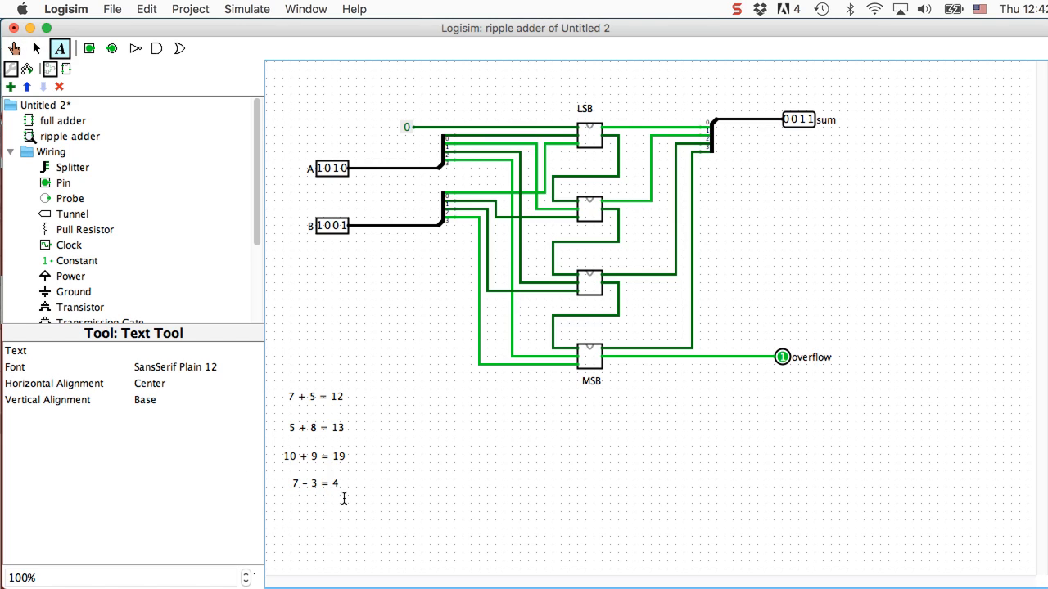
pyautogui.click(370, 484)
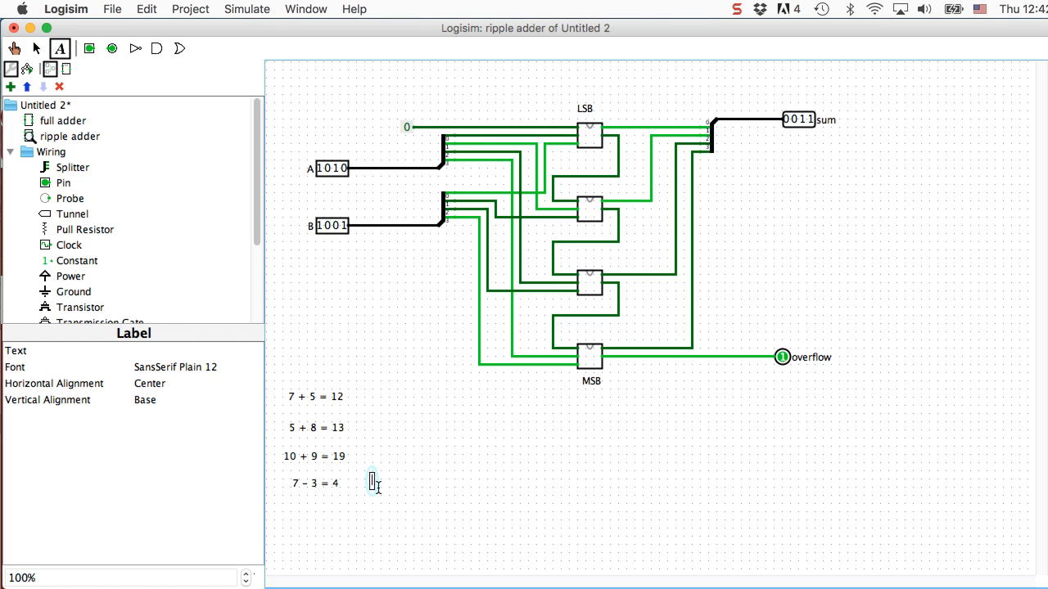
pyautogui.write('7 +')
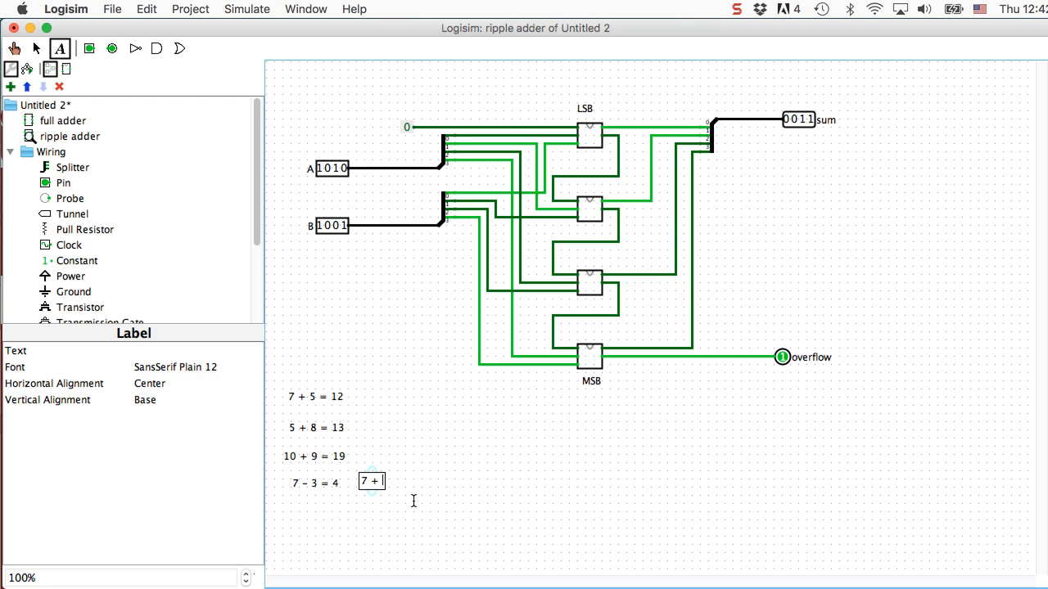
pyautogui.write('-3')
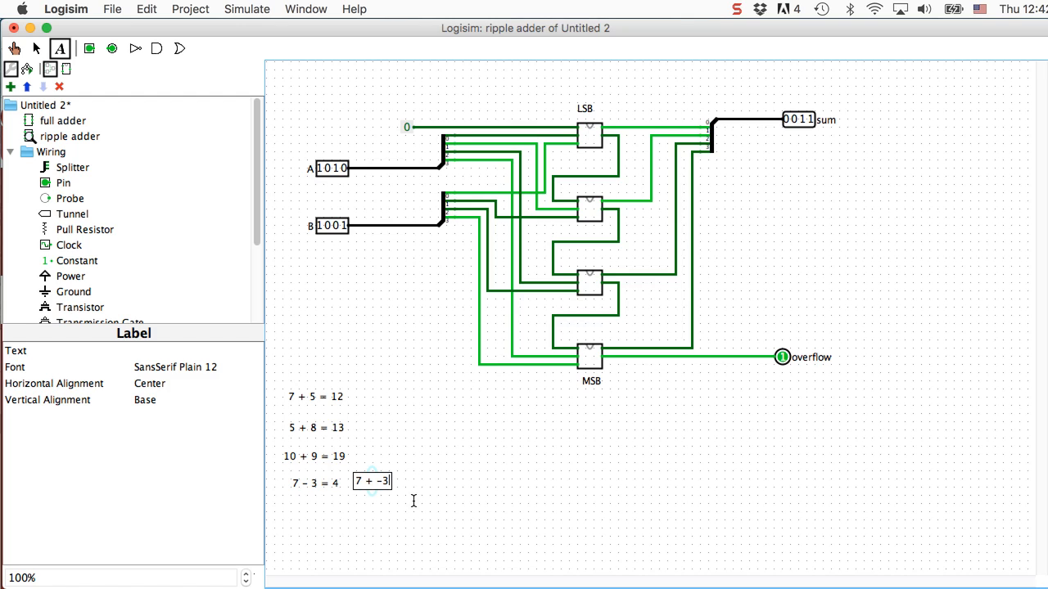
pyautogui.moveTo(455, 387)
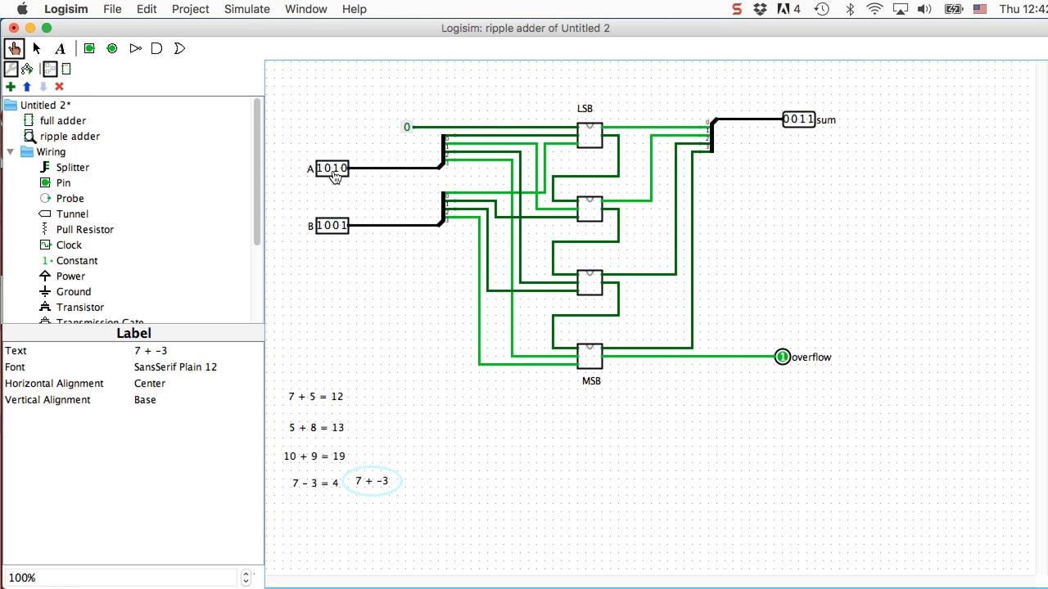
# Poke A to 0111 (seven) and B to 1101 (minus three), giving sum 0100.
pyautogui.click(330, 167)
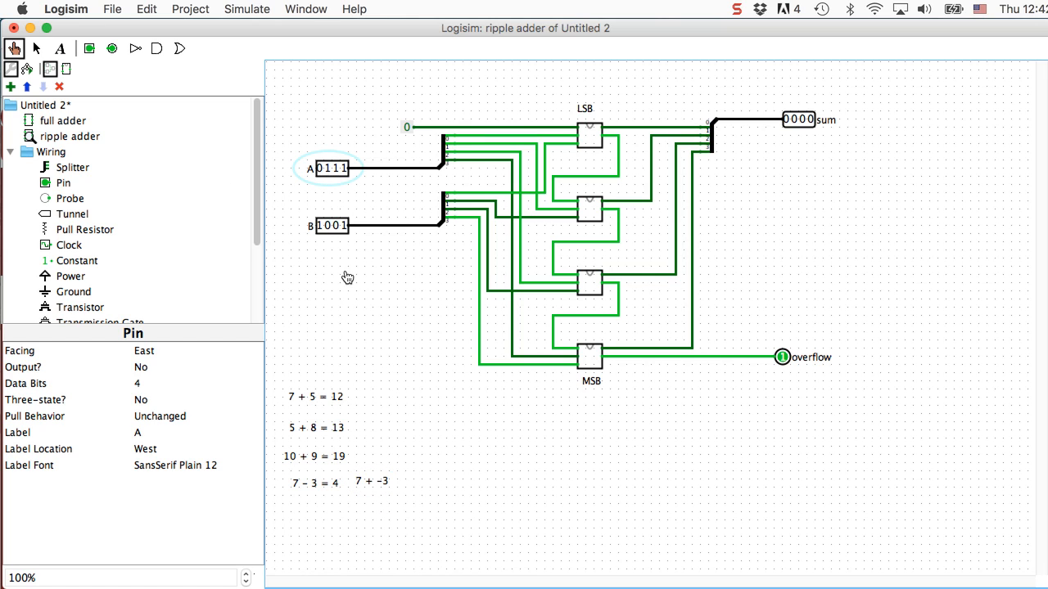
pyautogui.click(334, 226)
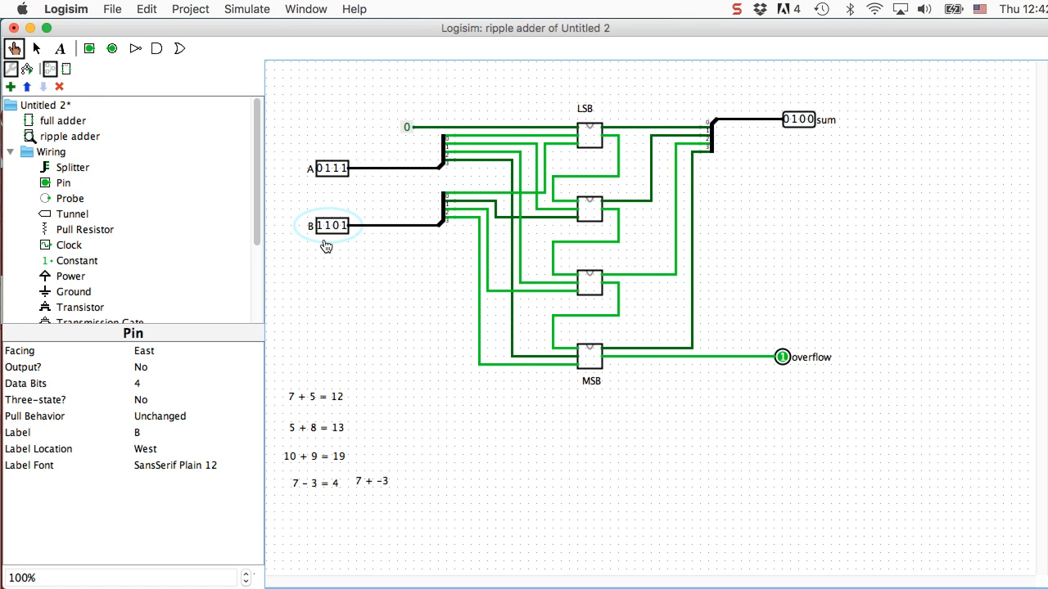
pyautogui.moveTo(347, 275)
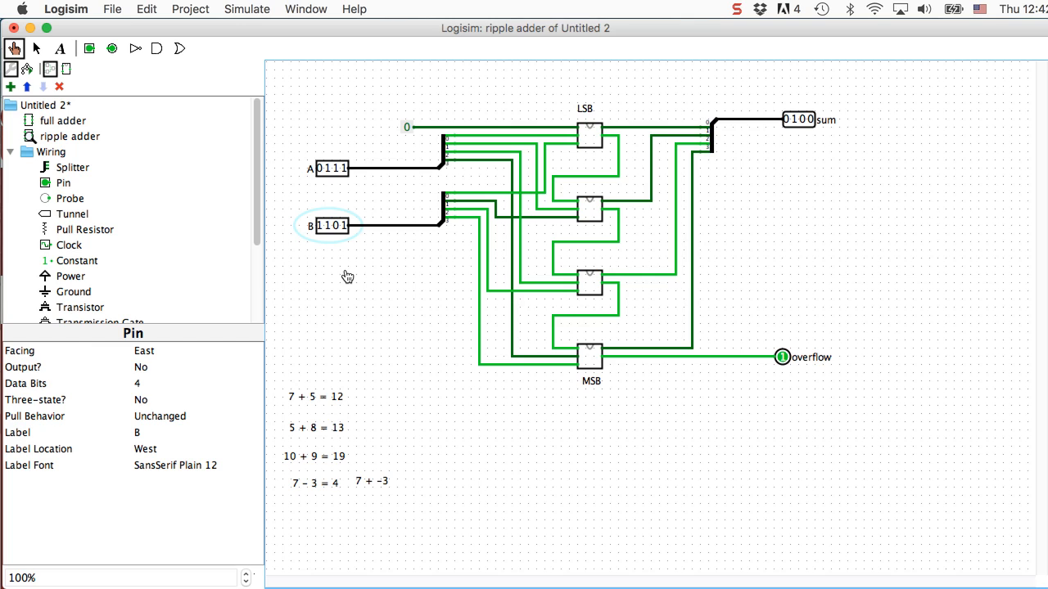
pyautogui.moveTo(769, 121)
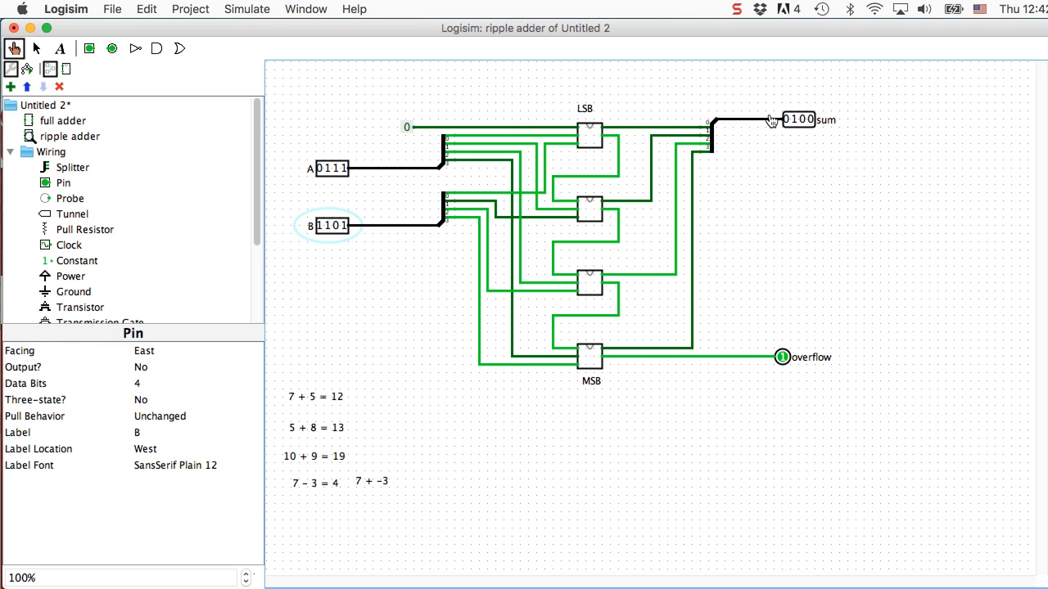
pyautogui.moveTo(797, 141)
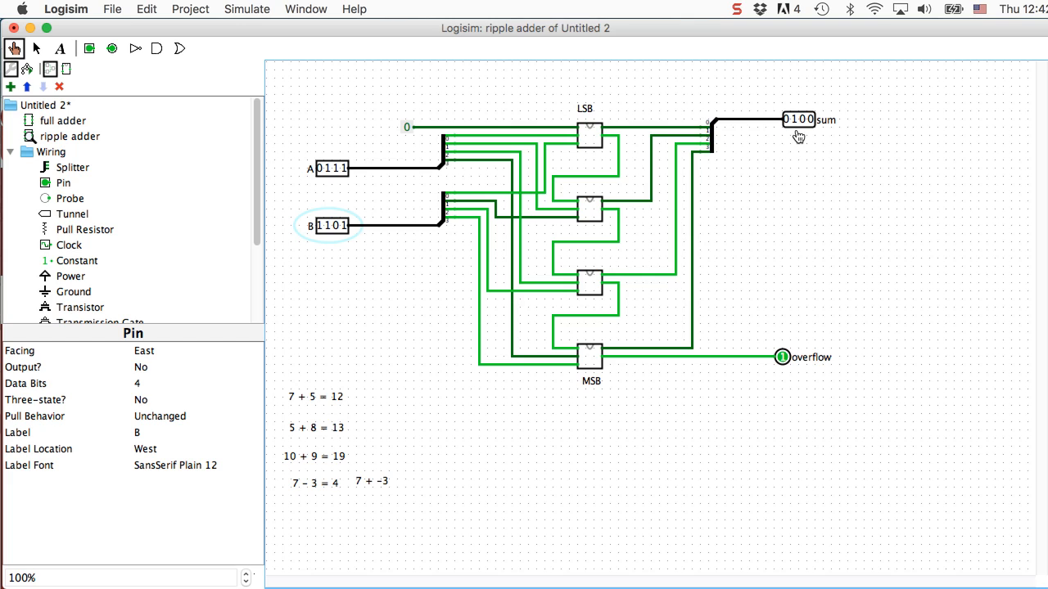
pyautogui.moveTo(794, 354)
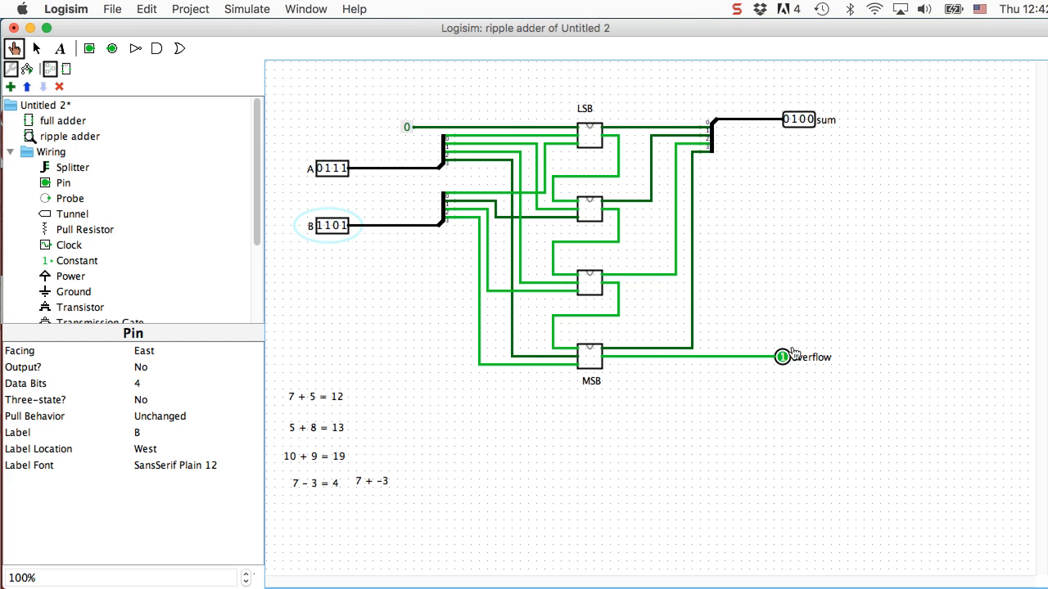
pyautogui.moveTo(789, 368)
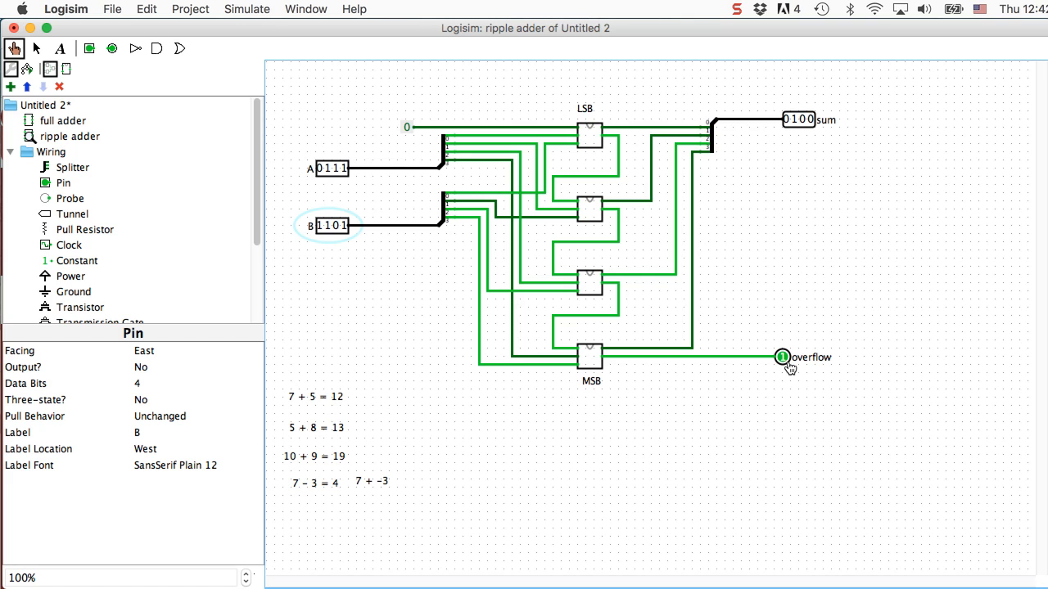
pyautogui.moveTo(798, 144)
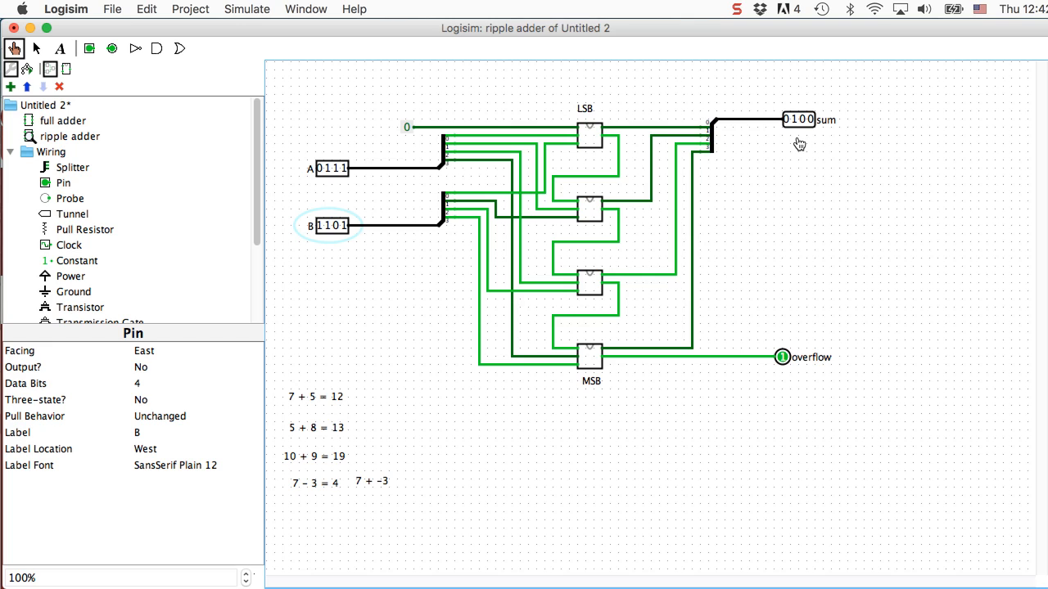
pyautogui.moveTo(779, 252)
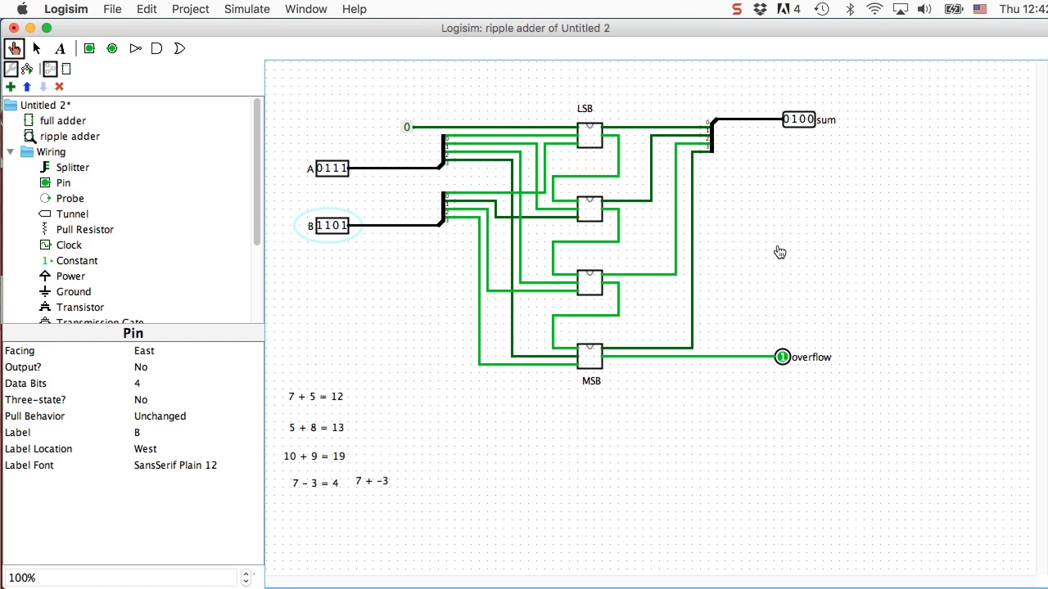
pyautogui.moveTo(745, 265)
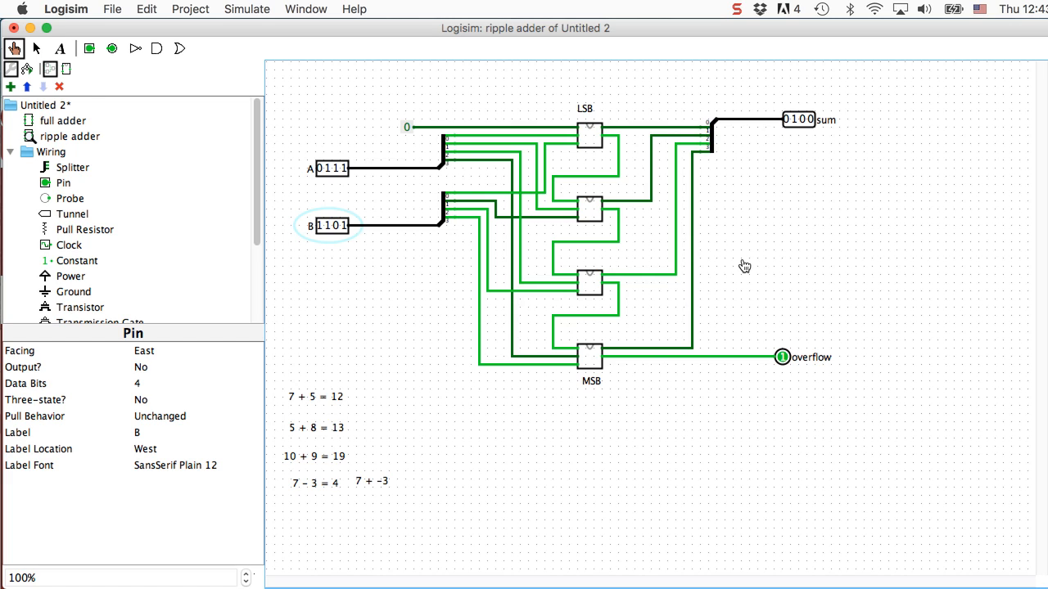
pyautogui.moveTo(357, 398)
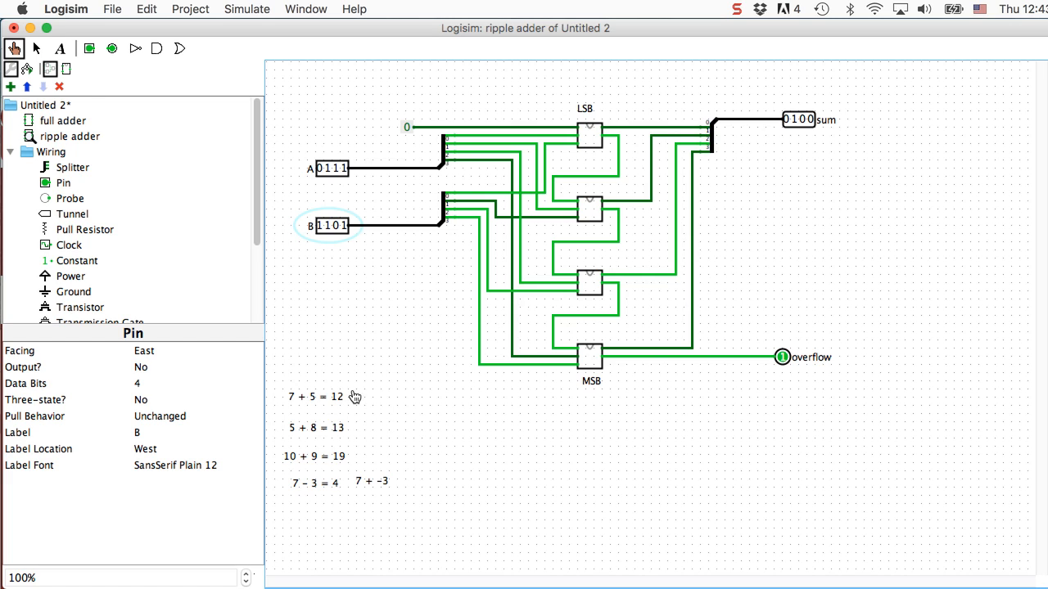